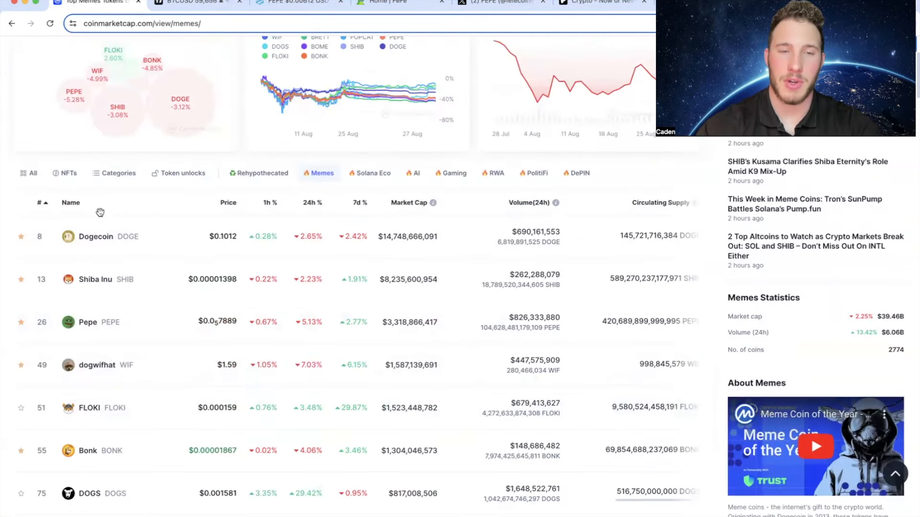
Switch to the TradingView Bitcoin chart and set its interval to 8h.
scroll(down, 3)
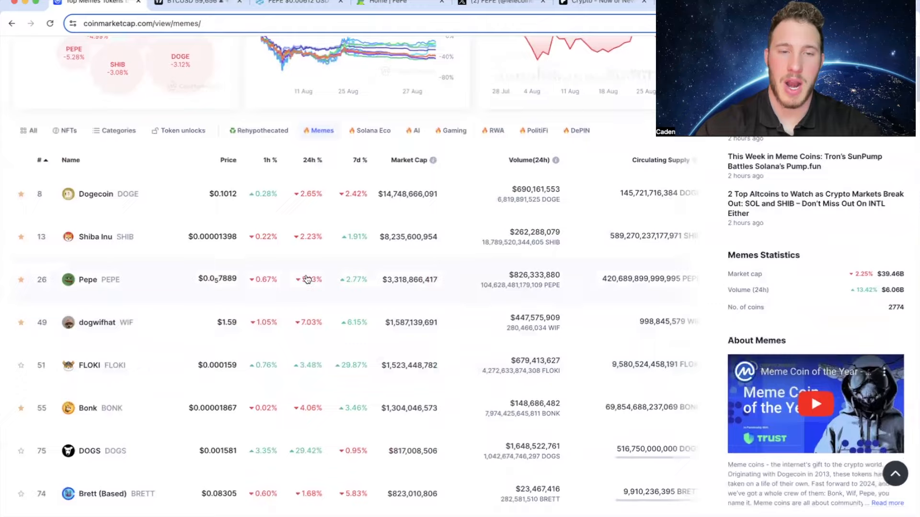
click(196, 2)
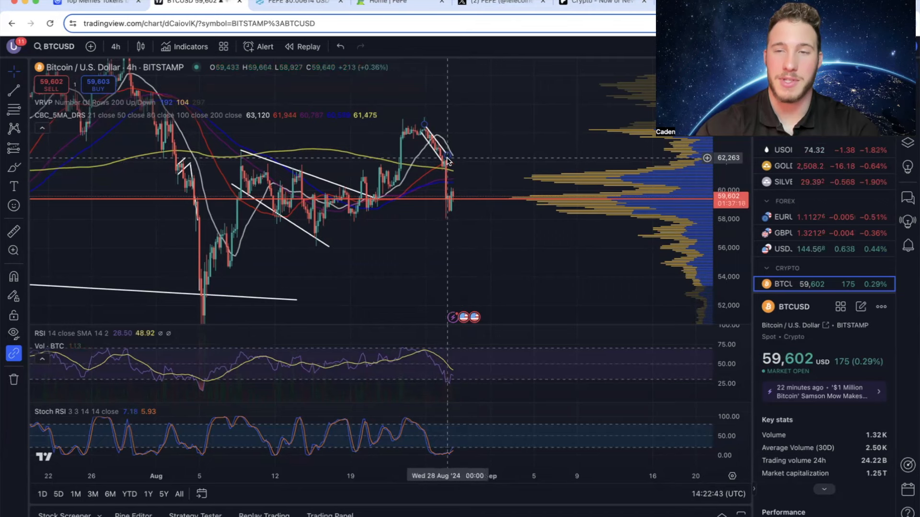
mouse_move(455, 258)
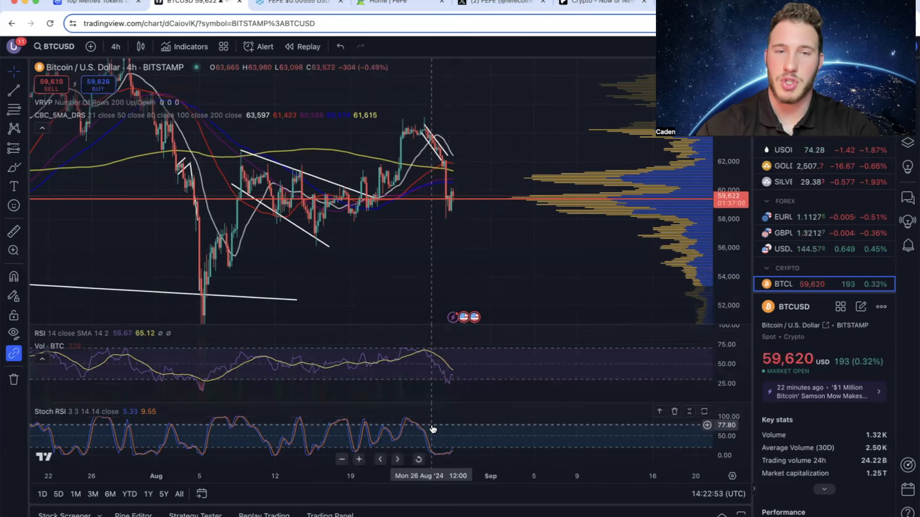
click(115, 47)
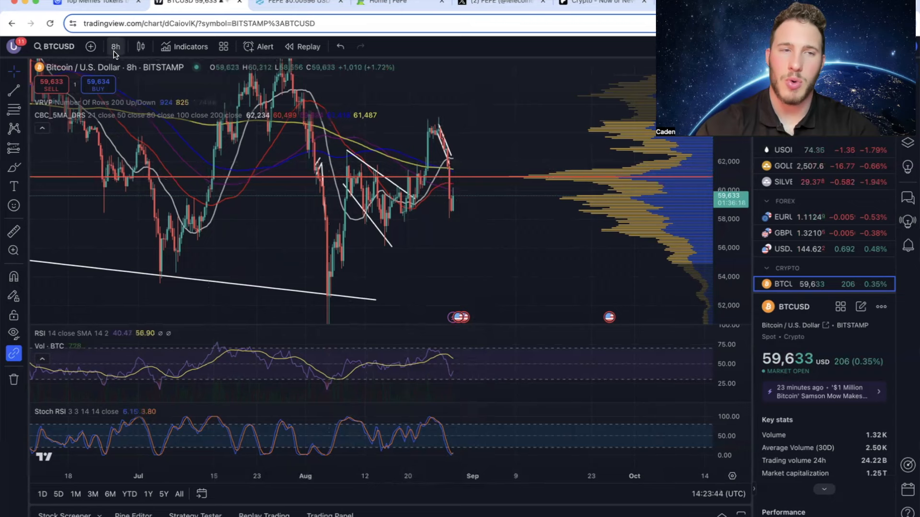
Set the BTCUSD chart interval to 10D, showing 2019 through 2024.
click(115, 46)
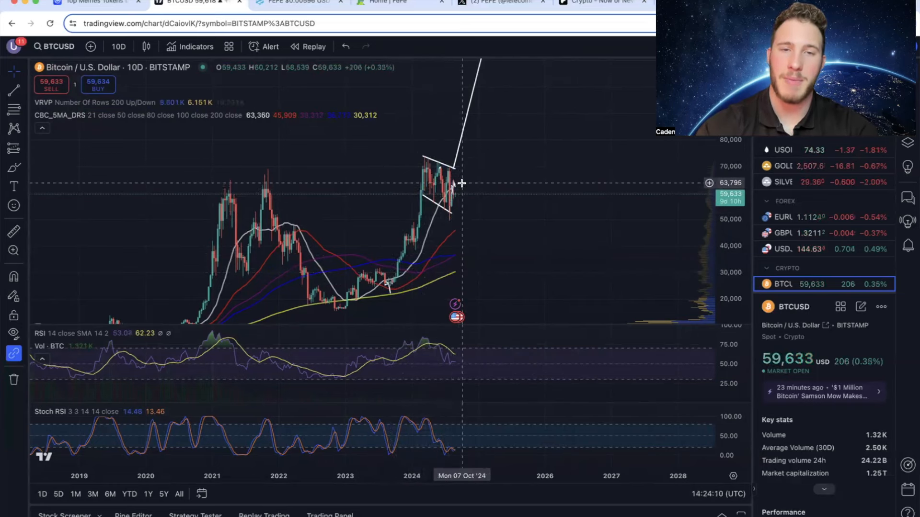
mouse_move(509, 155)
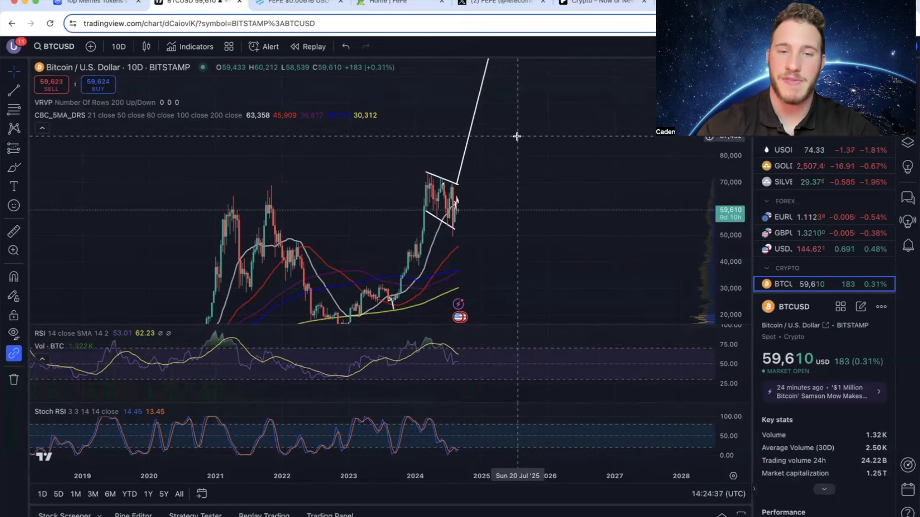
mouse_move(446, 356)
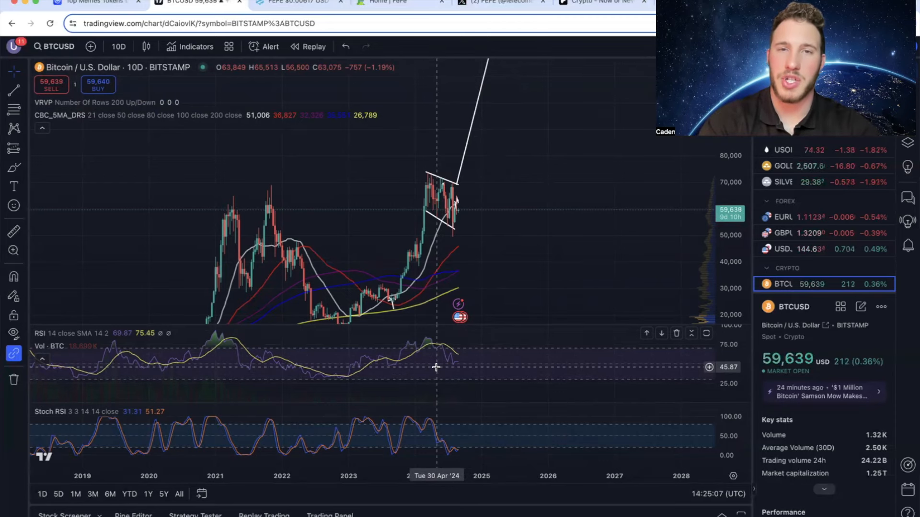
click(293, 2)
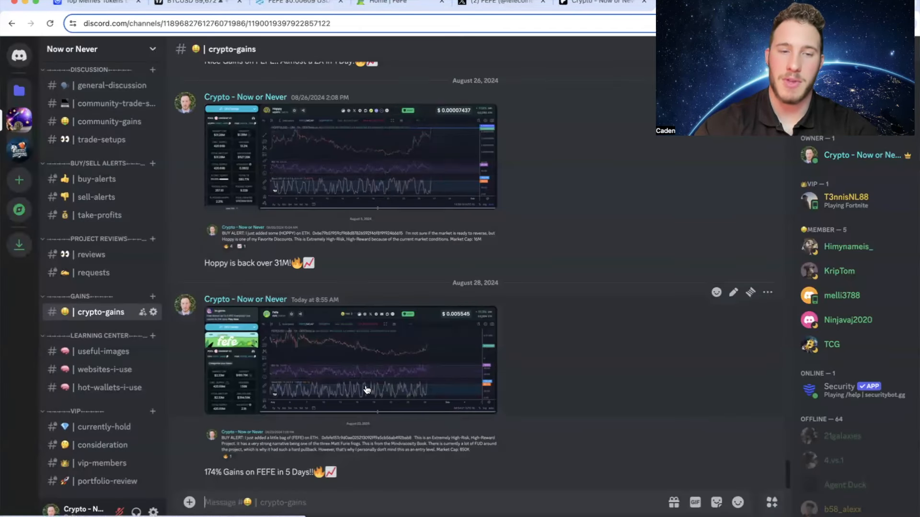
mouse_move(531, 366)
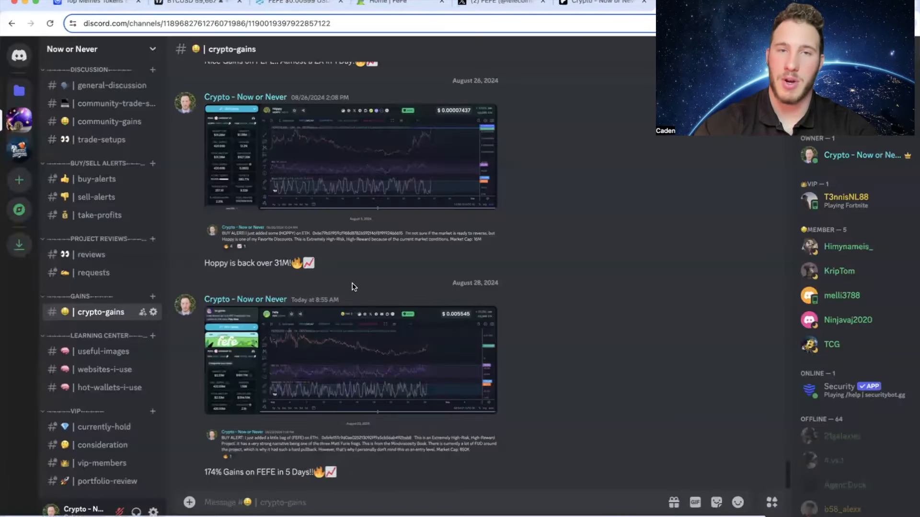
Switch to the Discord #crypto-gains post about FEFE's 174% gain in 5 days.
click(296, 2)
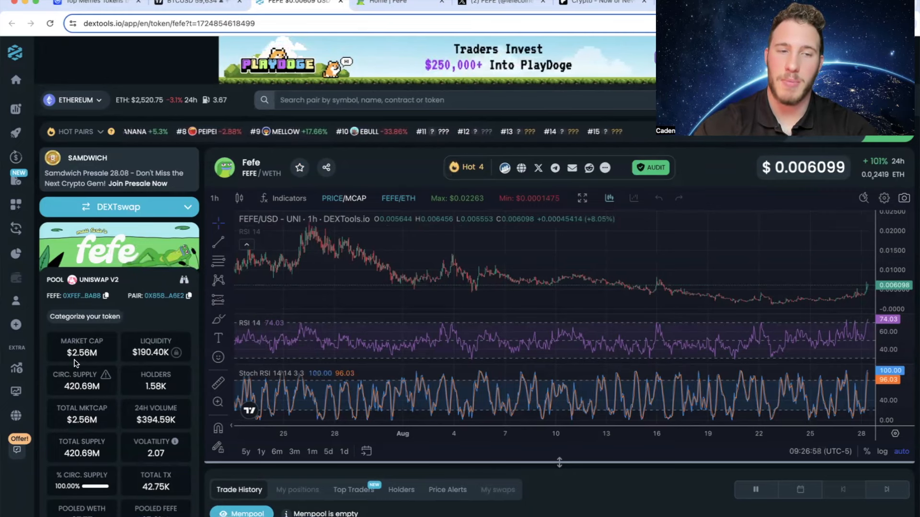
mouse_move(773, 173)
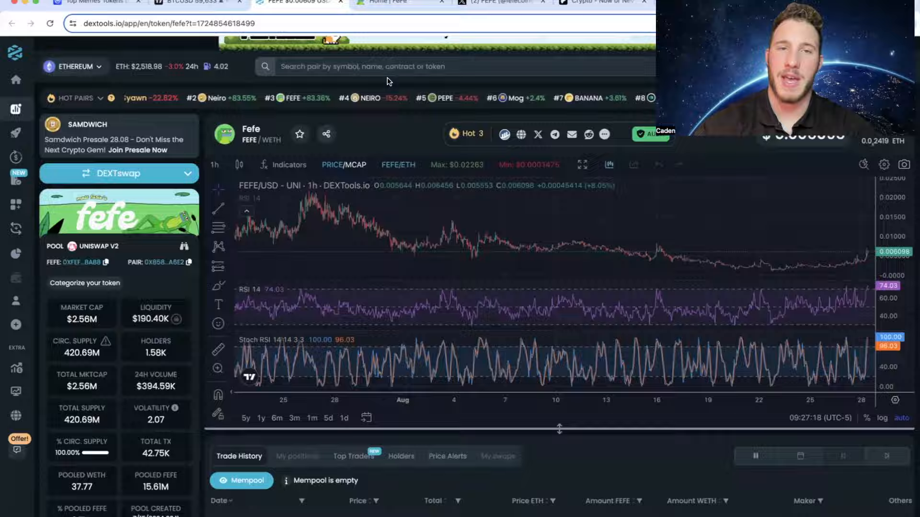
Scroll fefe.xyz to the About section on Matt Furie's Mindviscosity frog.
click(401, 2)
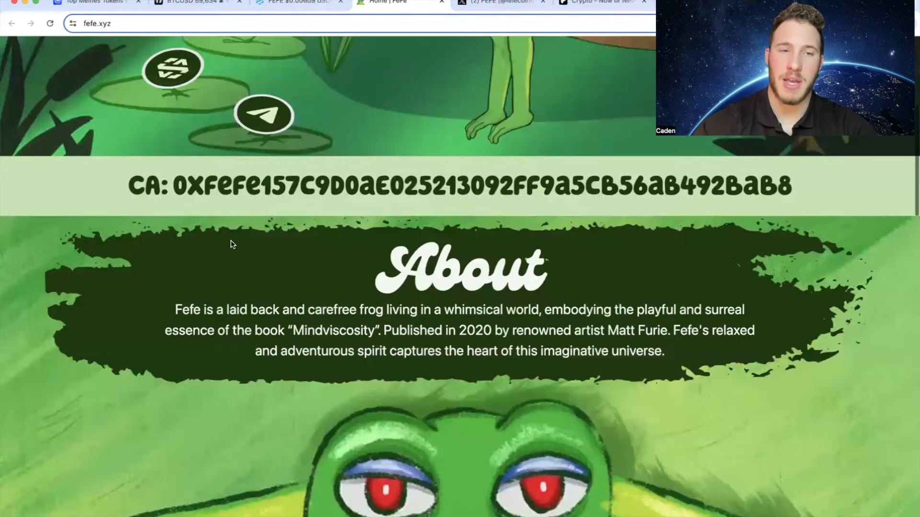
scroll(down, 3)
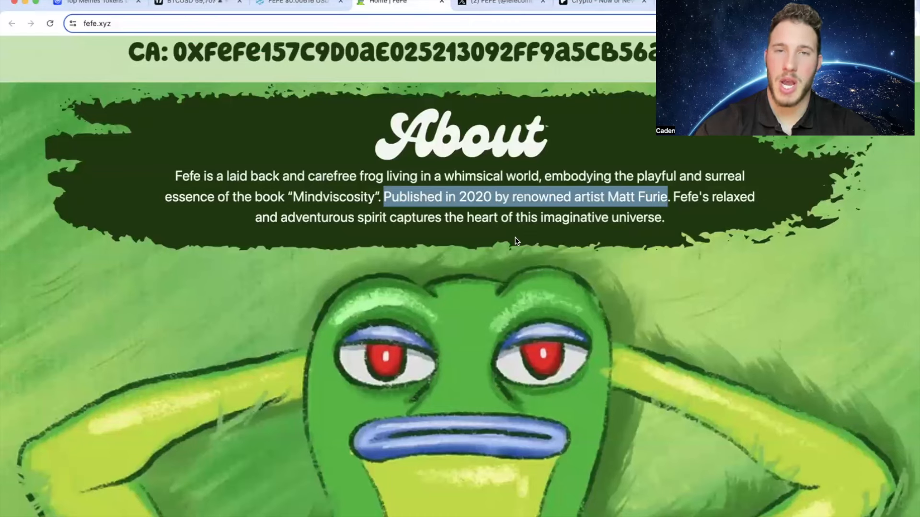
click(91, 1)
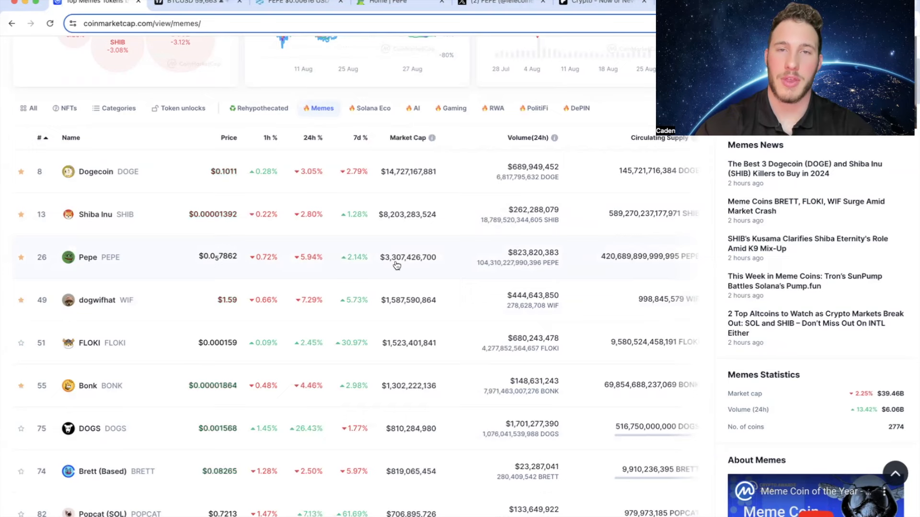
Scroll the CoinMarketCap meme coin table down to Hoppy near rank 691.
scroll(down, 3)
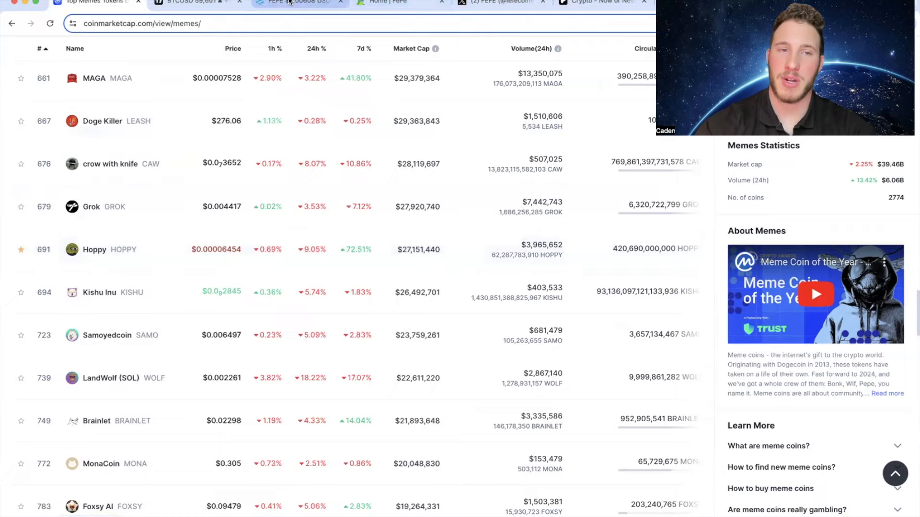
click(296, 2)
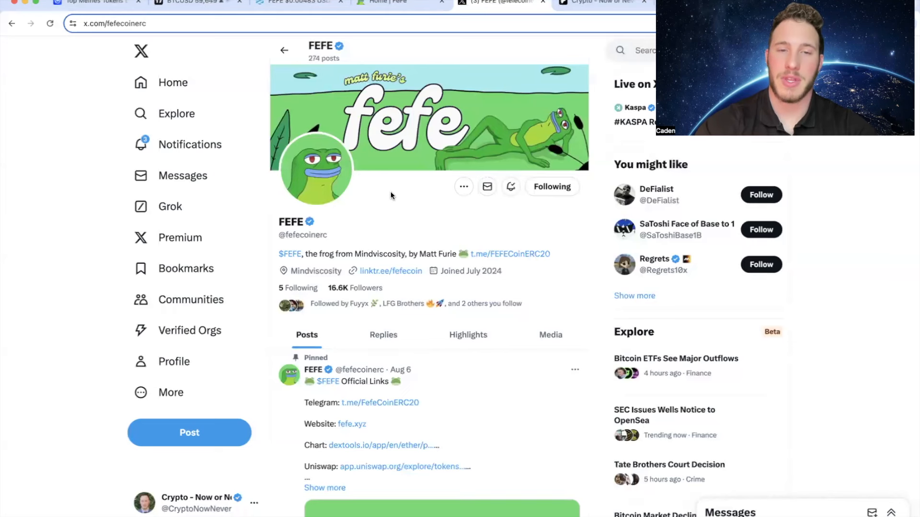
Scroll through the recent posts on the x.com/fefecoinerc profile.
scroll(down, 3)
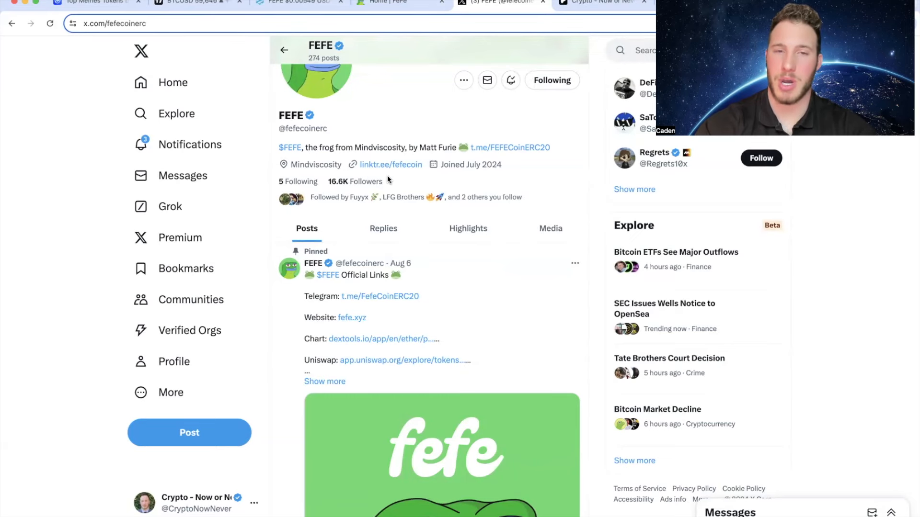
scroll(down, 3)
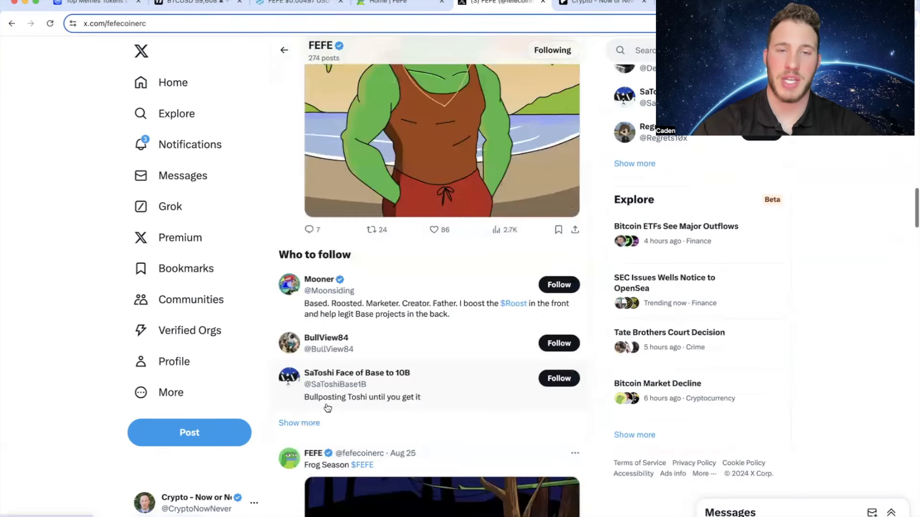
scroll(down, 3)
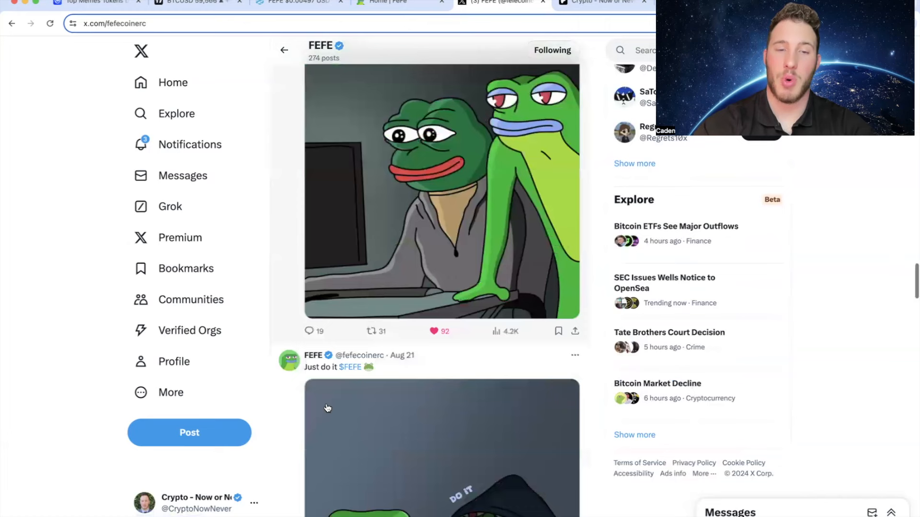
scroll(down, 3)
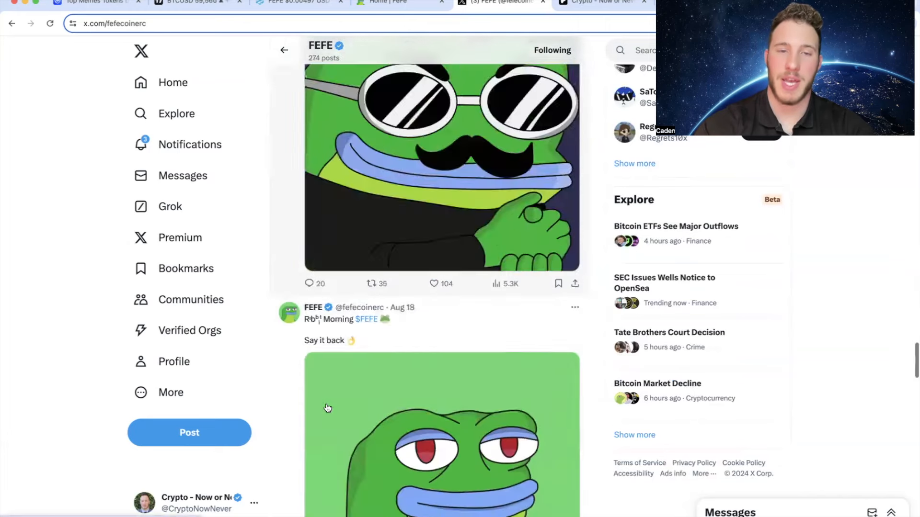
scroll(down, 3)
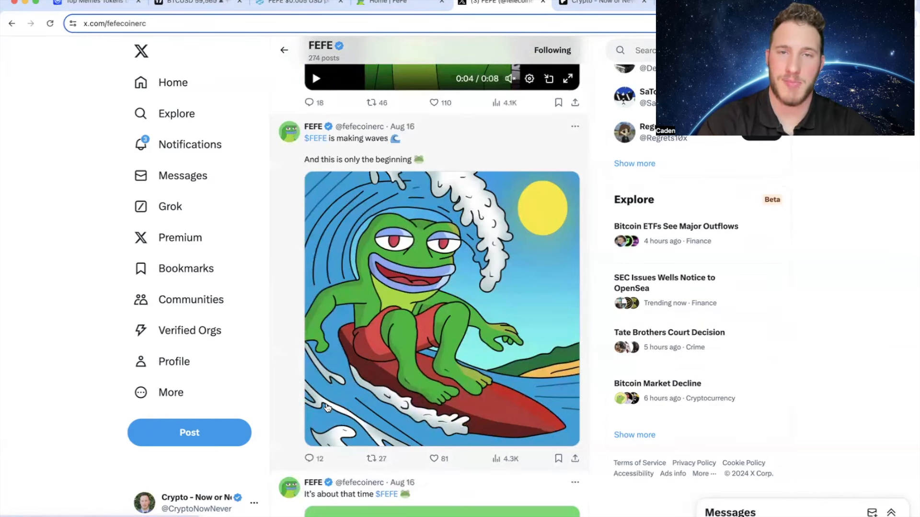
scroll(down, 3)
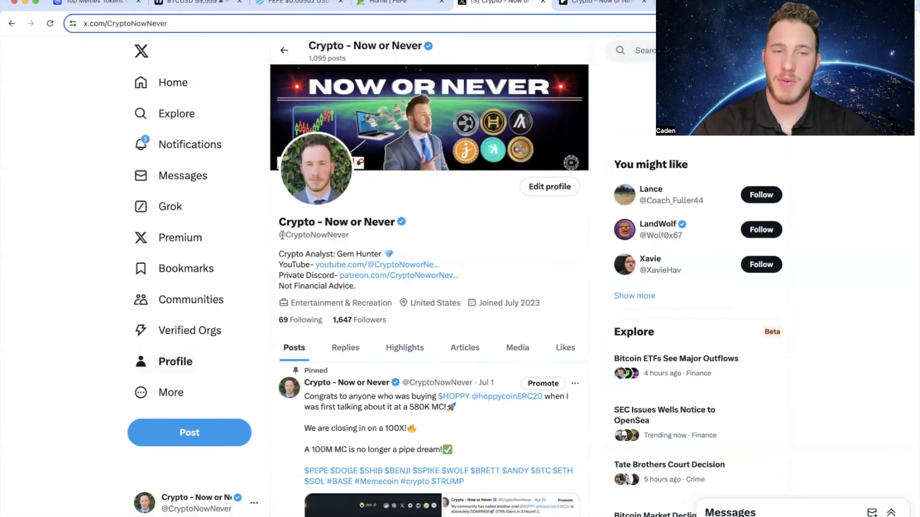
scroll(down, 3)
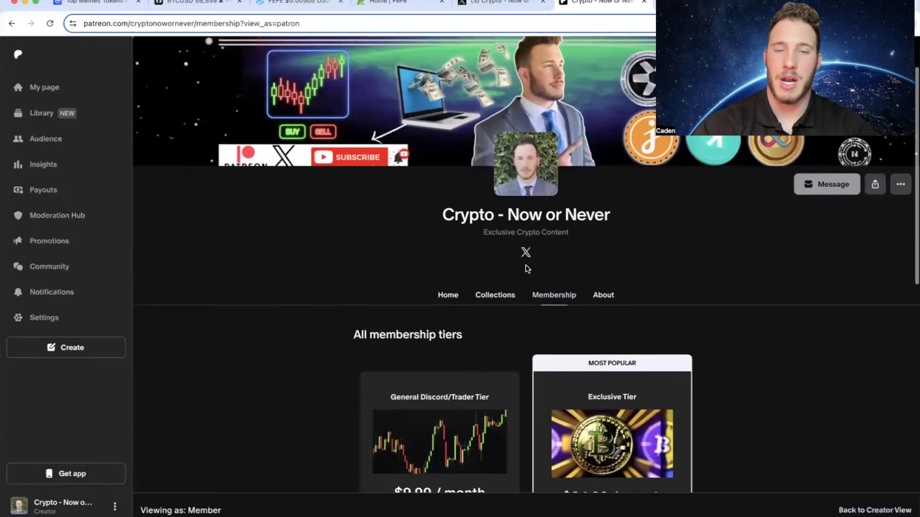
Scroll the Patreon page to the $9.99 and $24.99 monthly membership tiers.
scroll(down, 3)
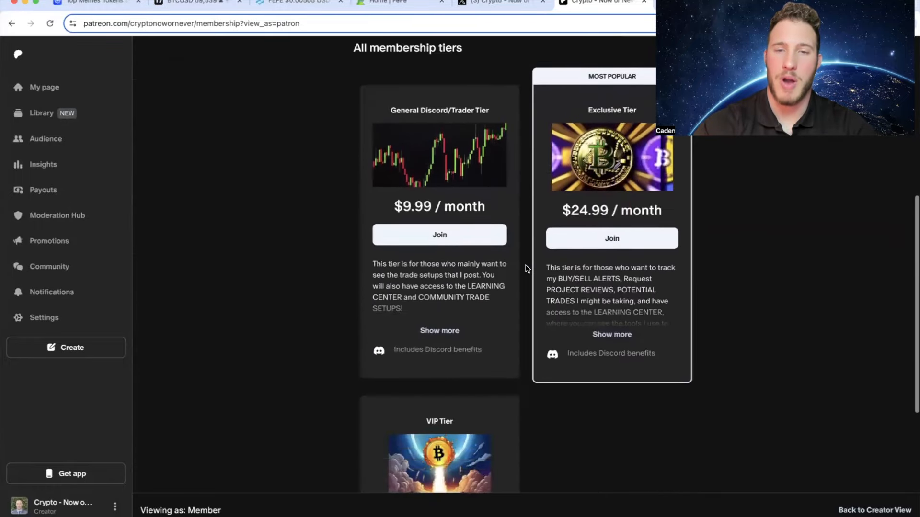
scroll(down, 3)
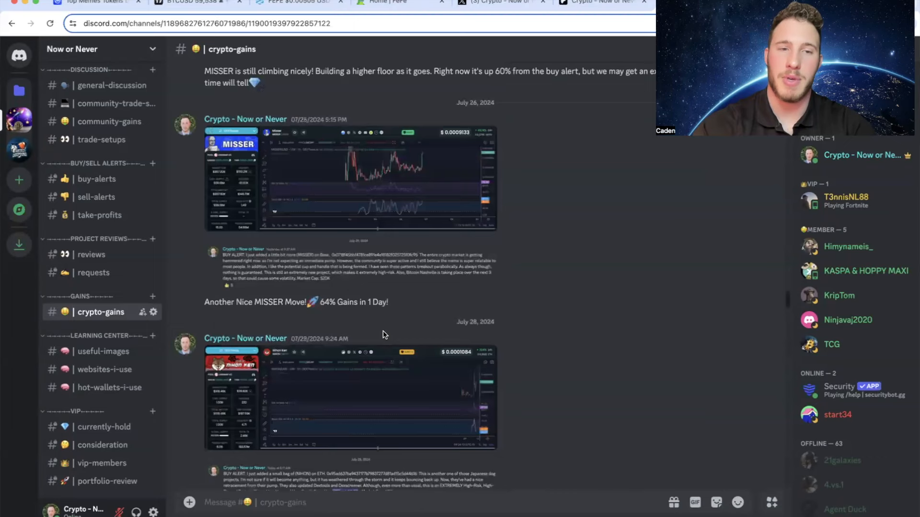
scroll(down, 3)
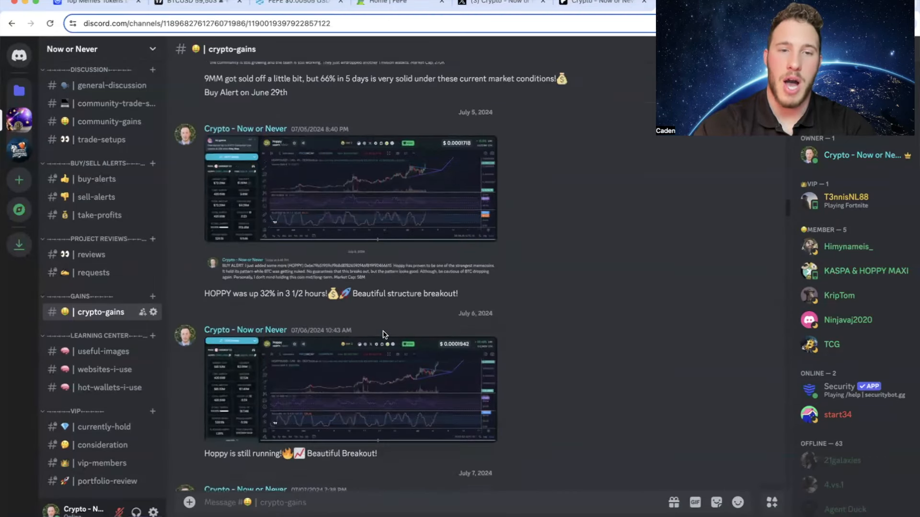
scroll(up, 3)
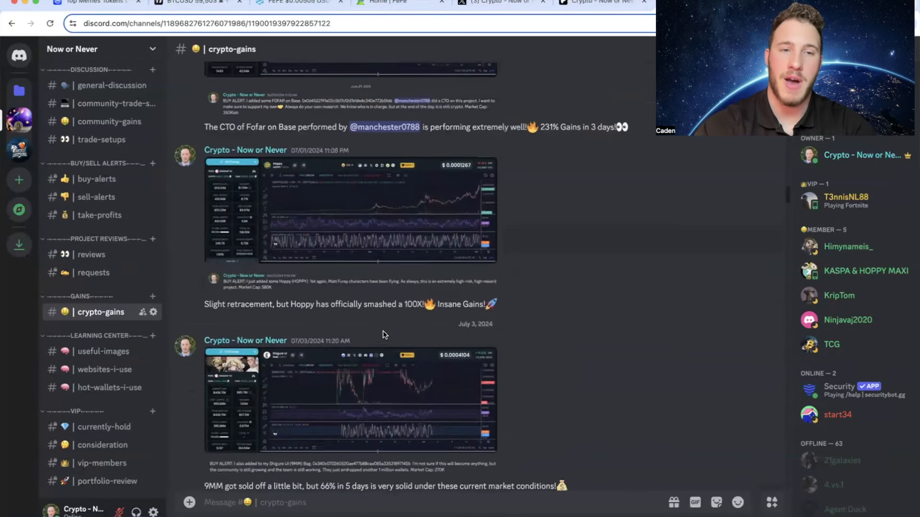